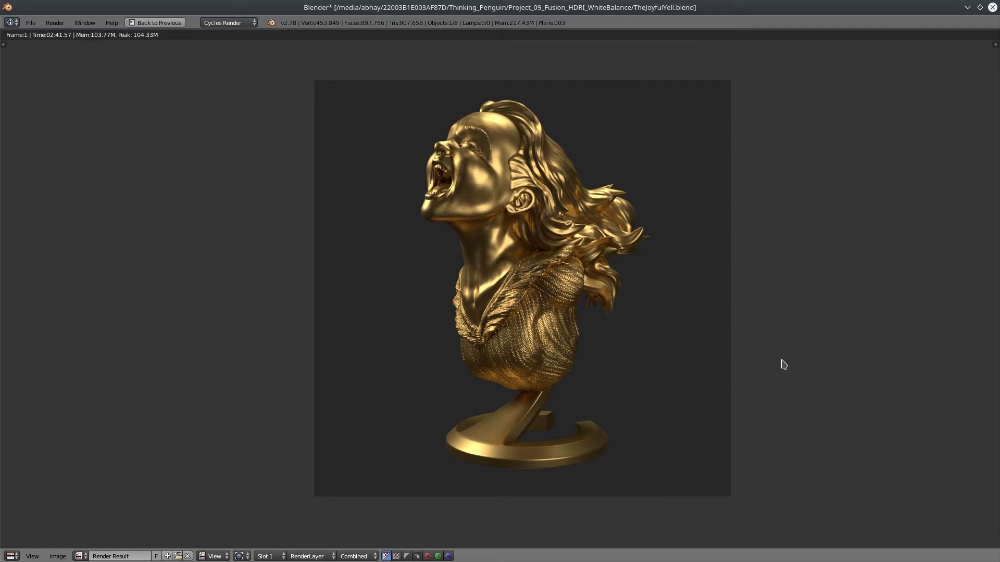
mouse_move(713, 269)
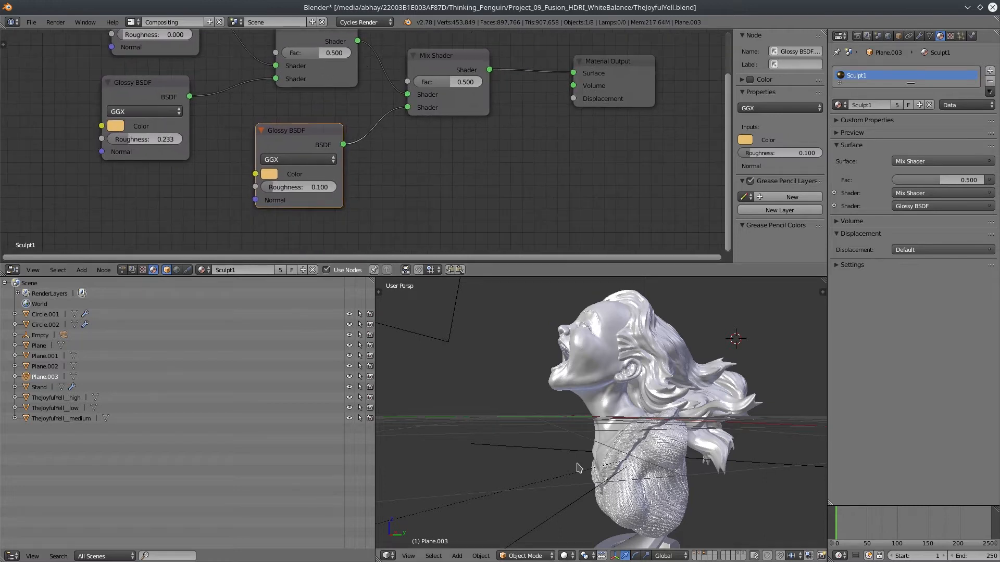
mouse_move(478, 396)
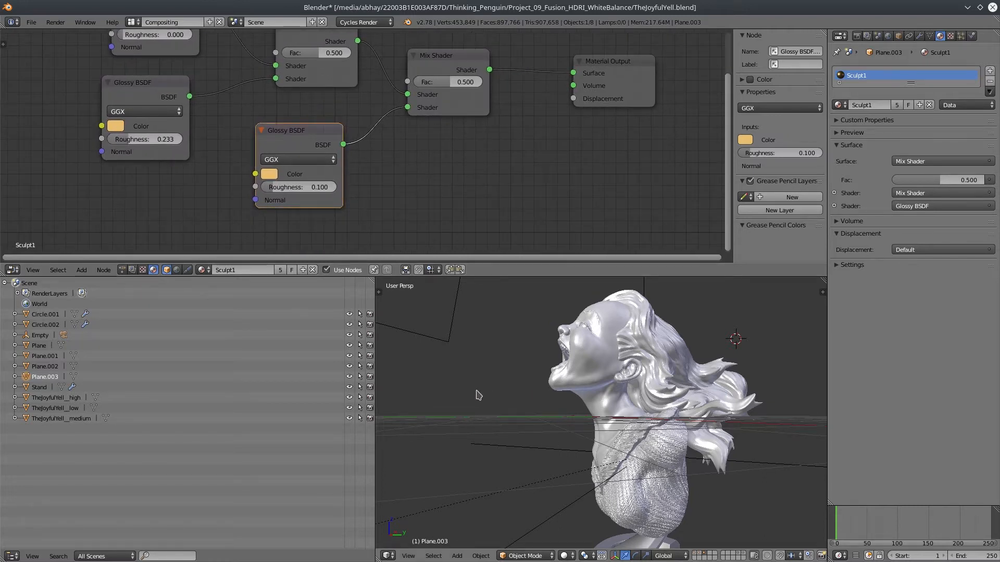
Connect the Ice Lake Environment Texture node to the world Background shader
left_click_drag(478, 396, 521, 386)
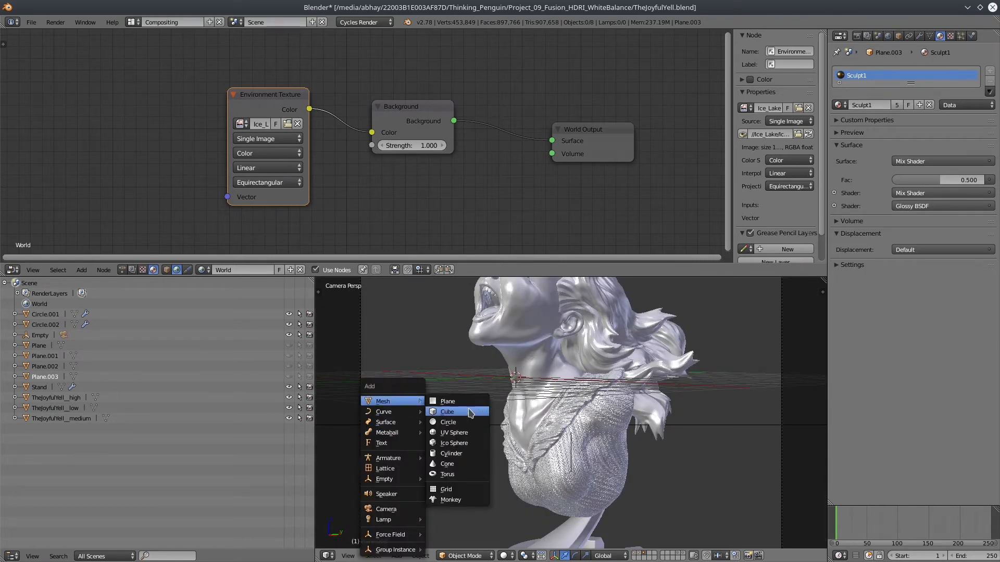
Add a plane rotated upright beside the bust with a new WhiteM material
left_click(447, 401)
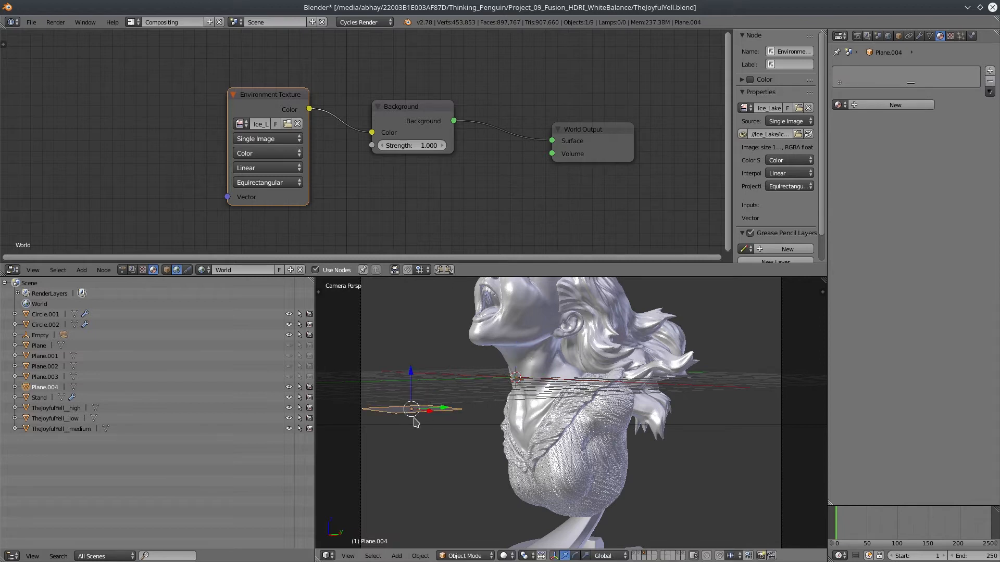
key("r")
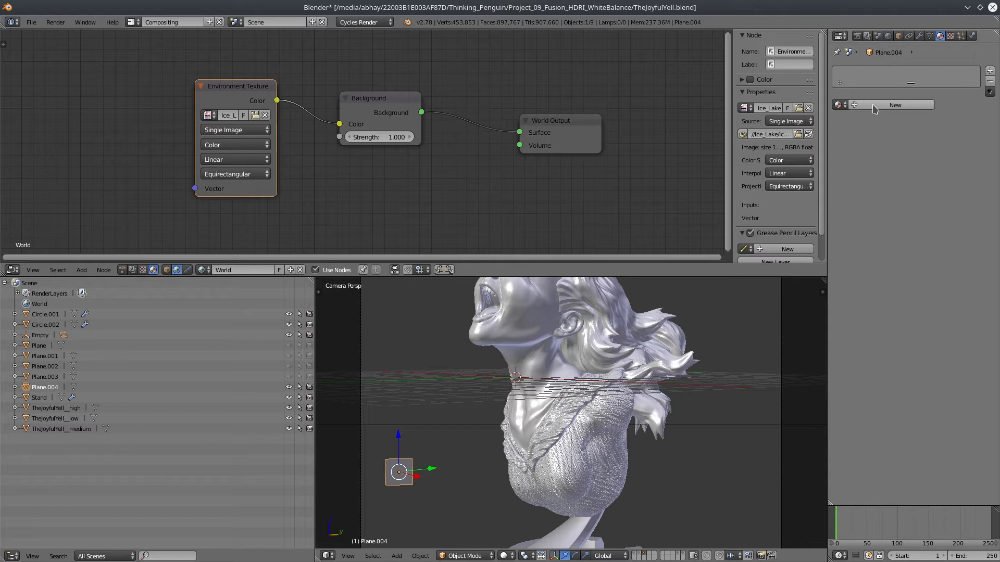
left_click(894, 104)
type("WhiteM")
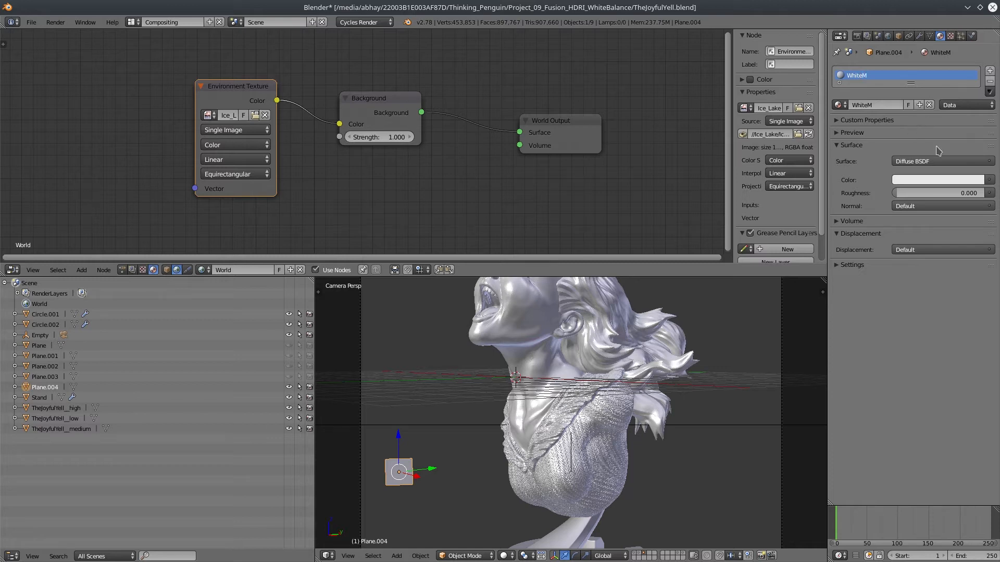
left_click(938, 180)
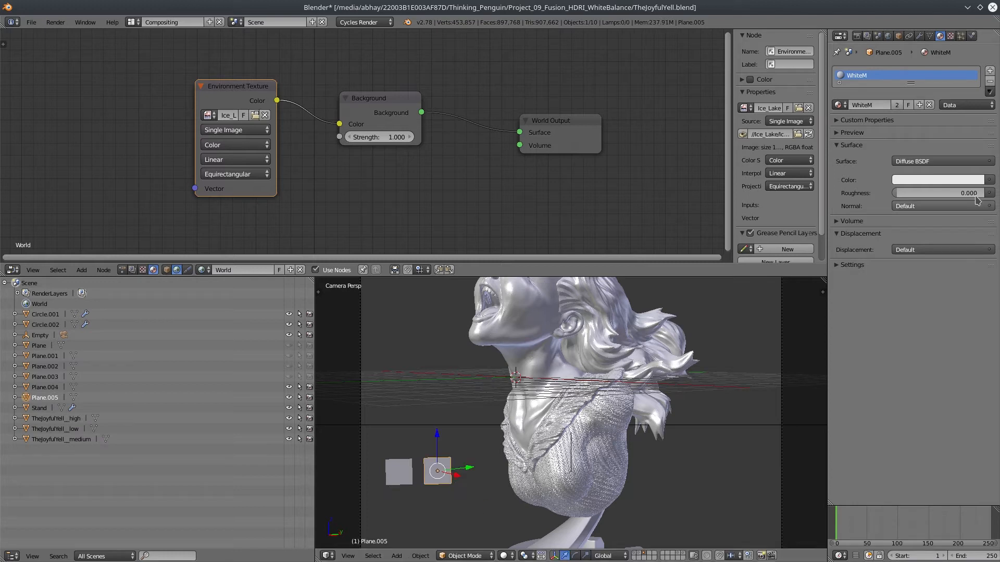
Rename the duplicate card's material to BlackM and set its colour to black
double_click(860, 74)
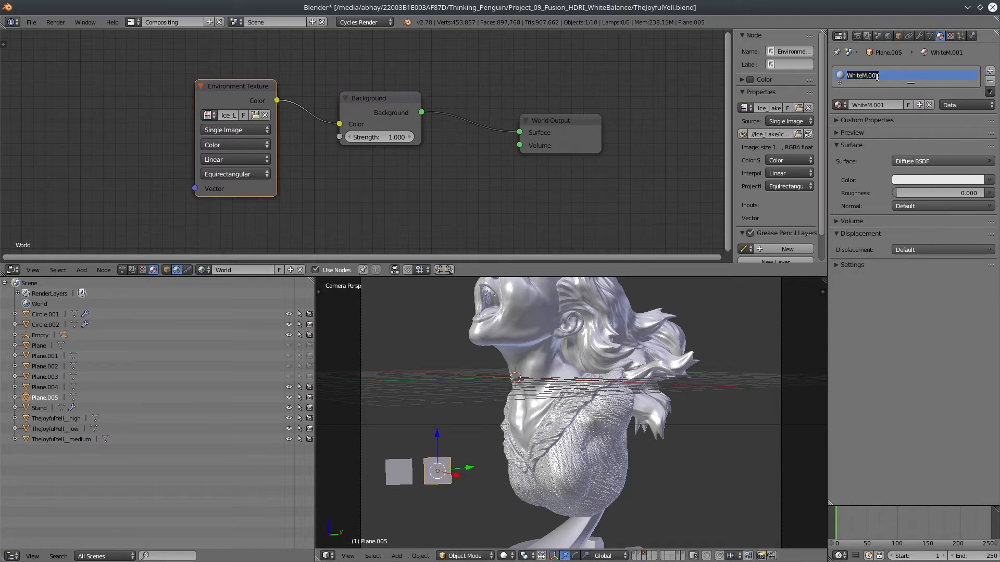
type("BlackM")
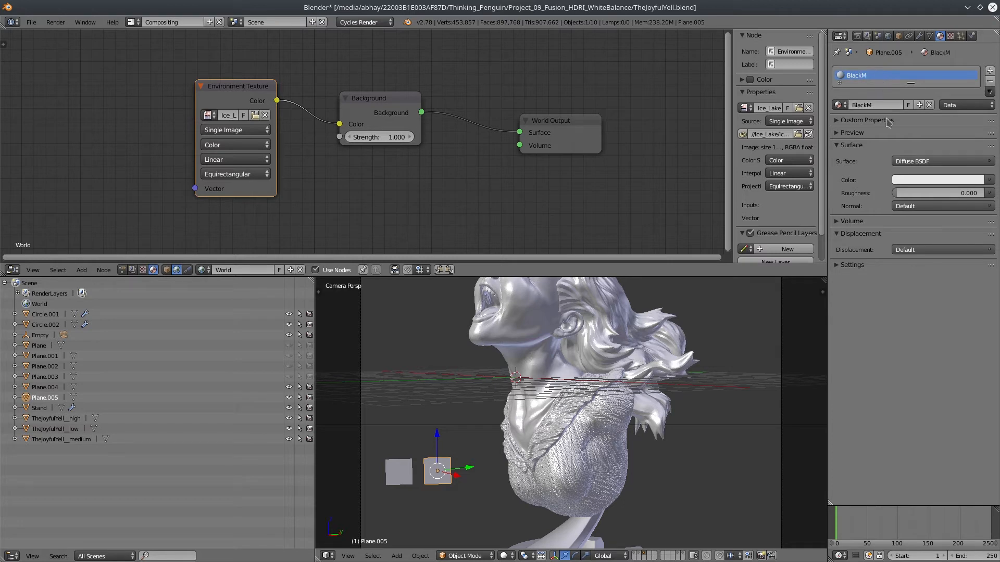
left_click(937, 179)
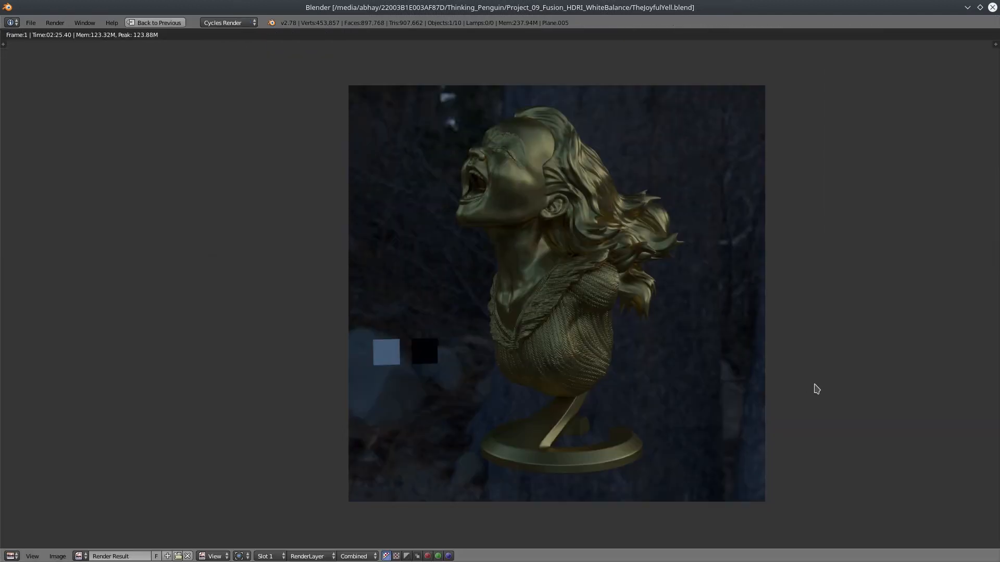
Leave the full-screen render so the bust and cards render sits in the main layout
left_click(154, 22)
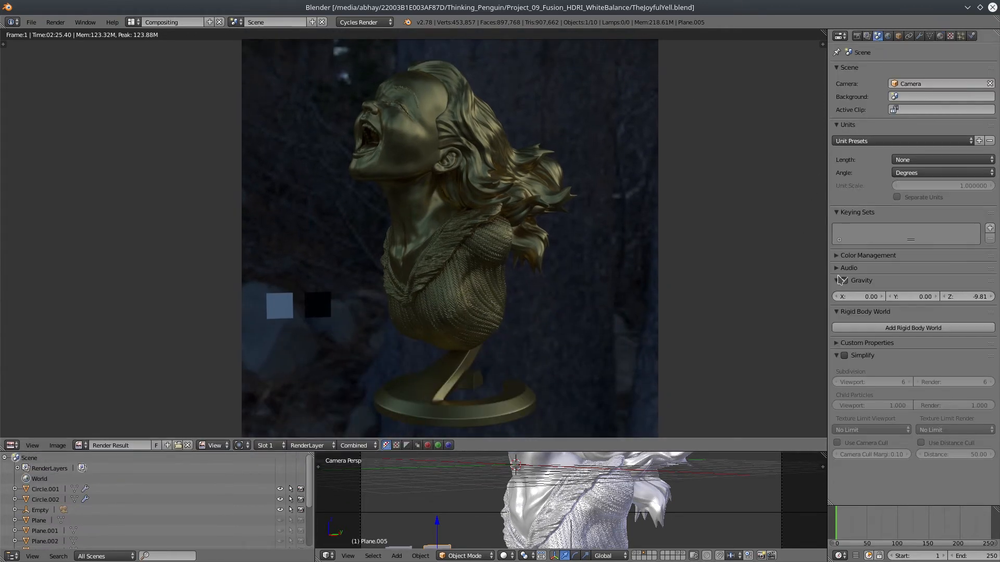
Enable Color Management curves with card-sampled black/white levels and a lowered curve endpoint
left_click(867, 256)
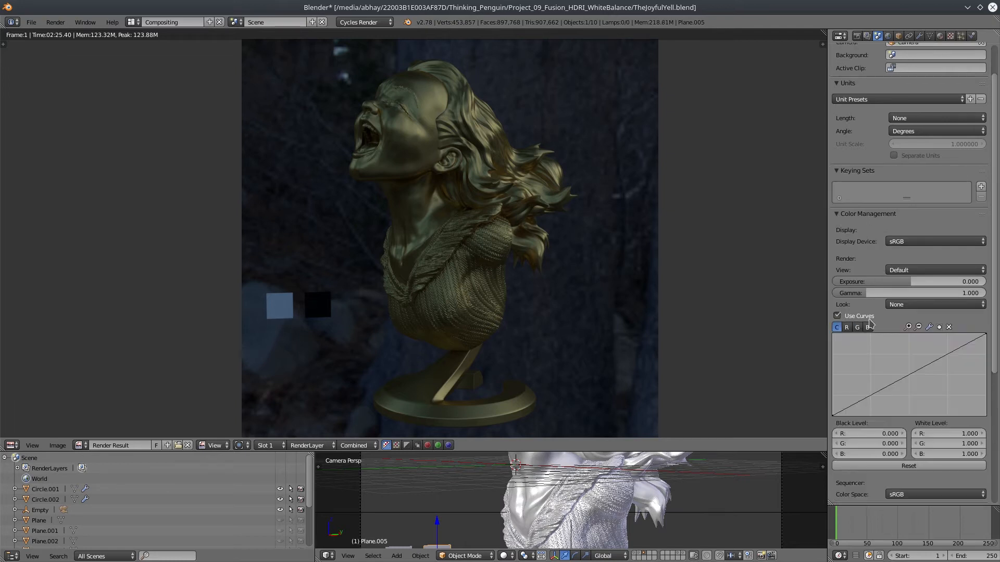
scroll("down", 3)
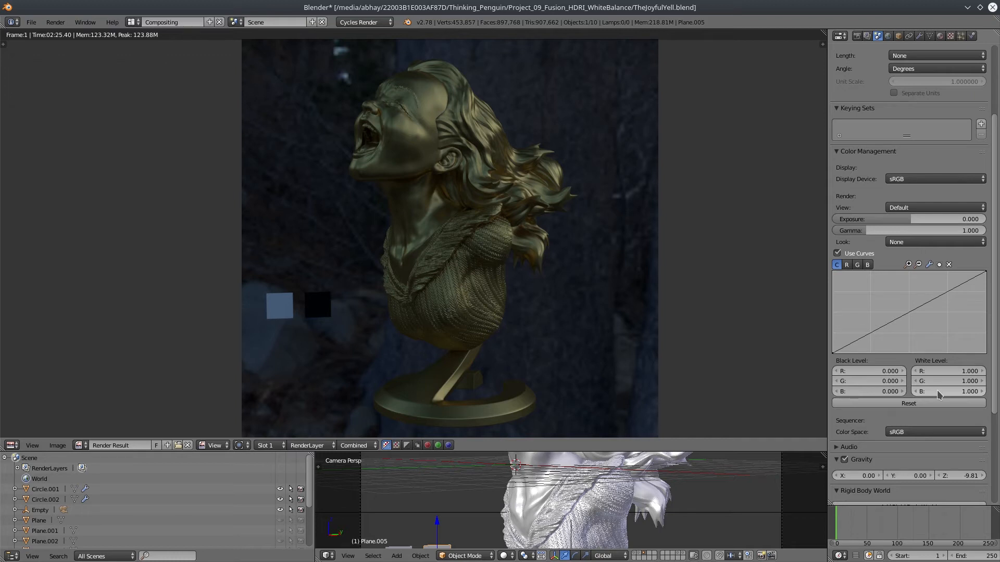
mouse_move(286, 318)
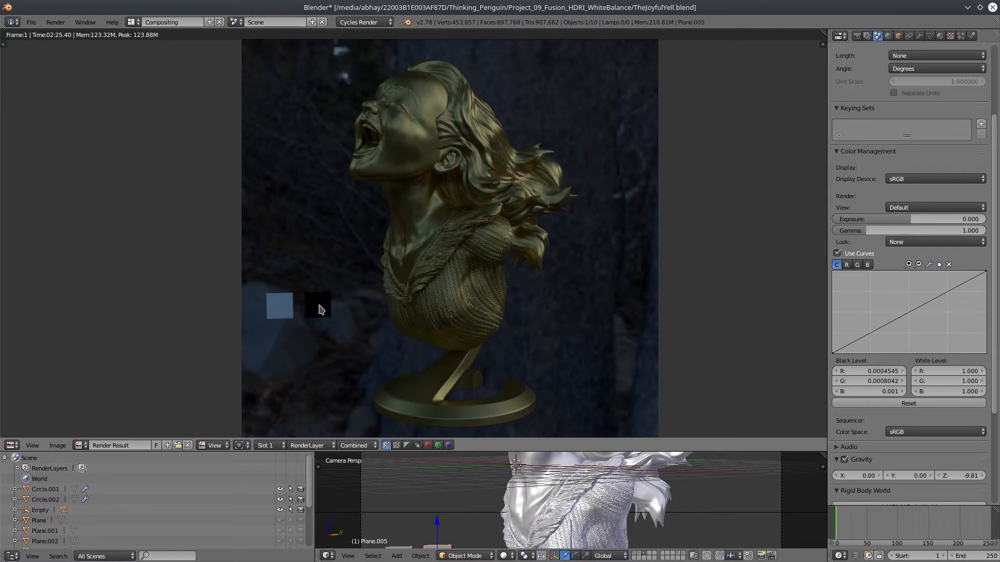
mouse_move(304, 316)
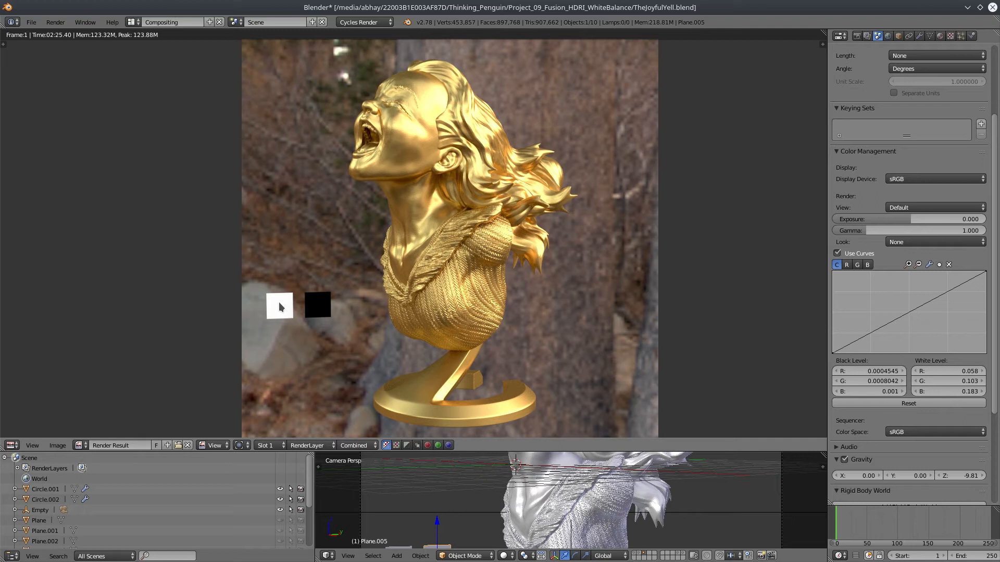
mouse_move(536, 371)
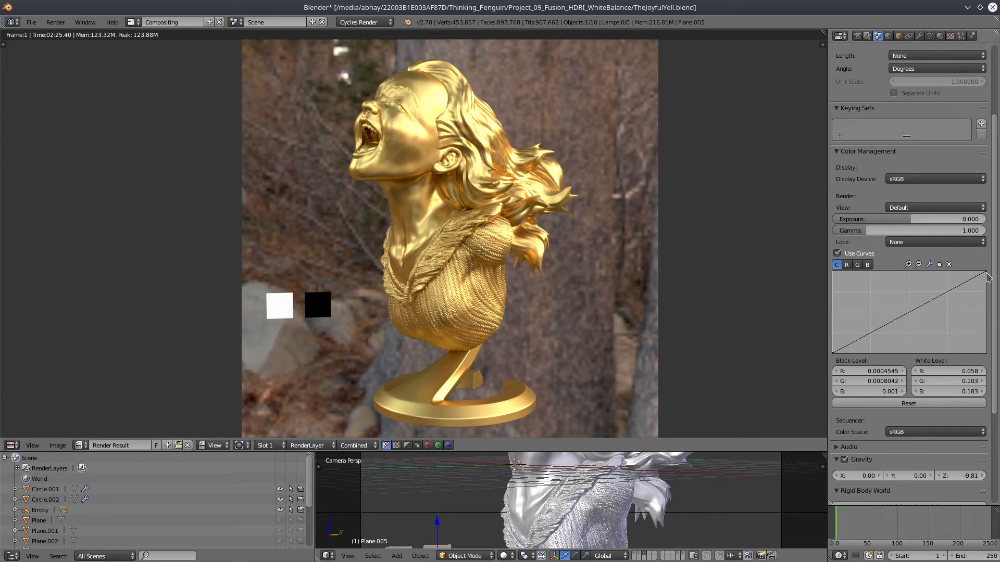
left_click_drag(988, 278, 988, 283)
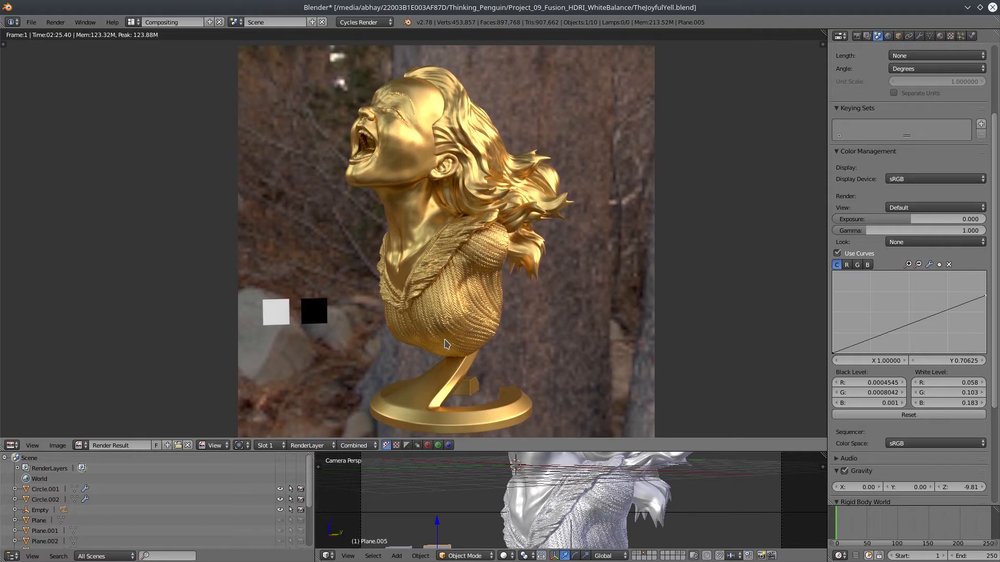
mouse_move(699, 405)
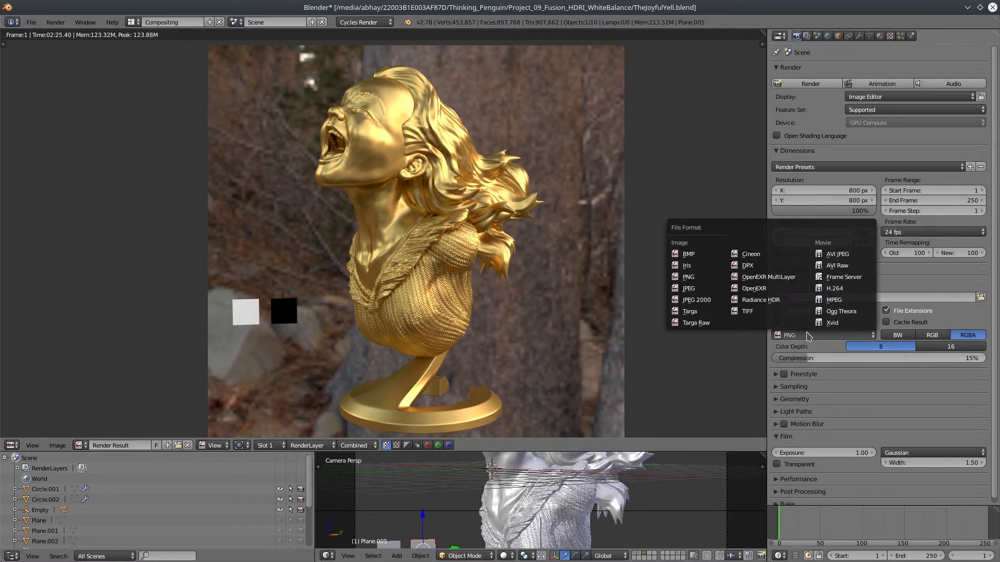
Set output to full-float OpenEXR and save path to the SR folder as joyfull_yell
left_click(753, 288)
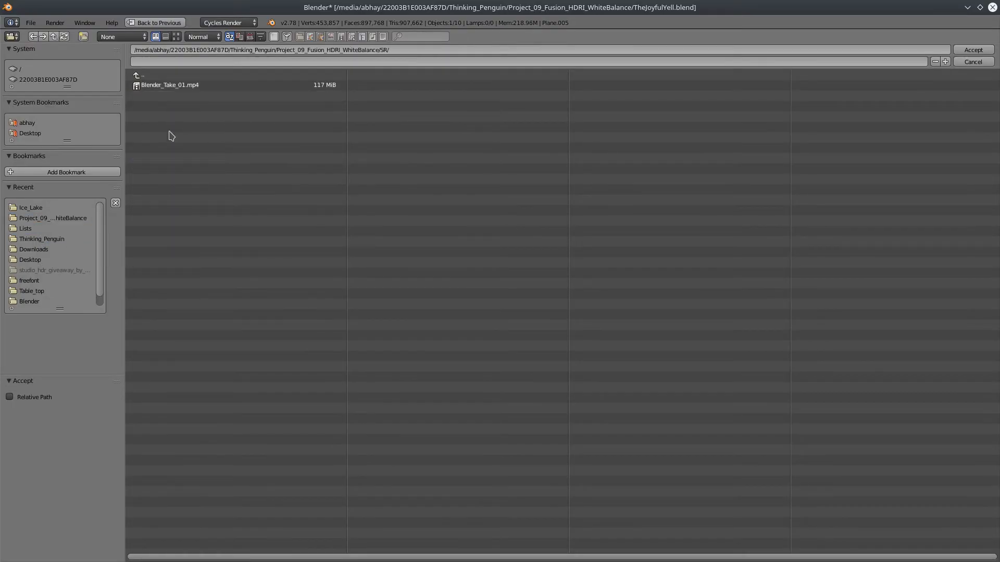
type("joyfu")
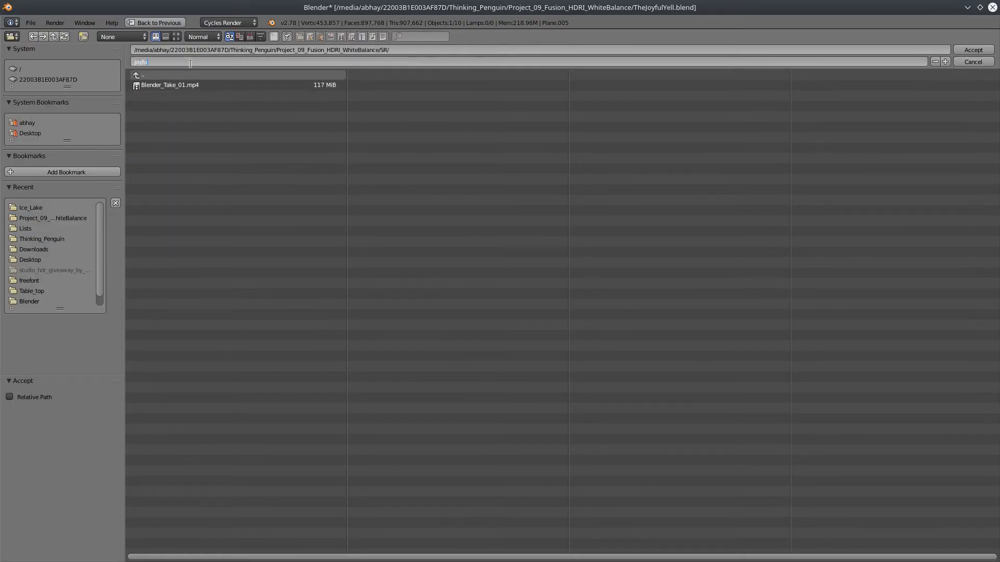
left_click(971, 50)
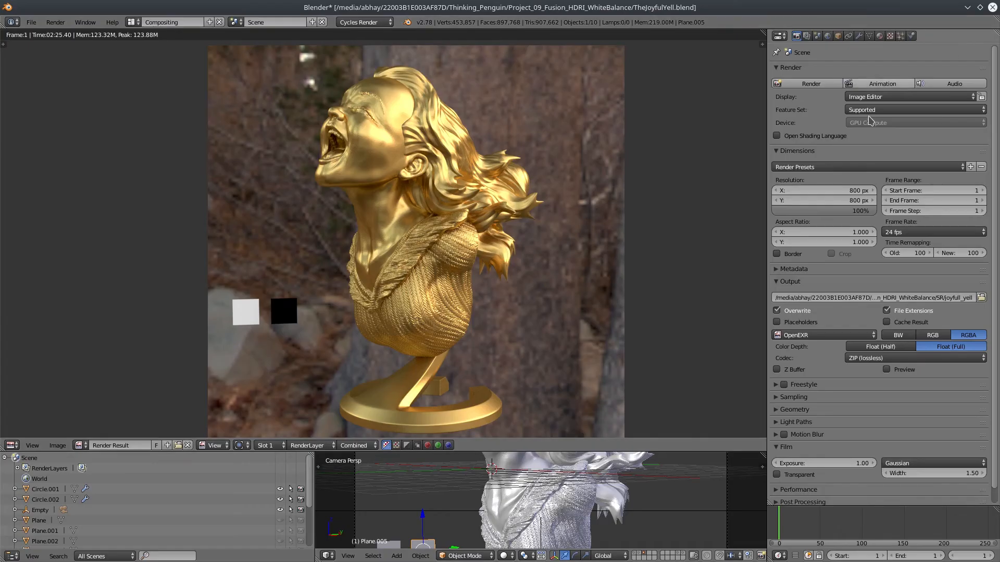
left_click(806, 84)
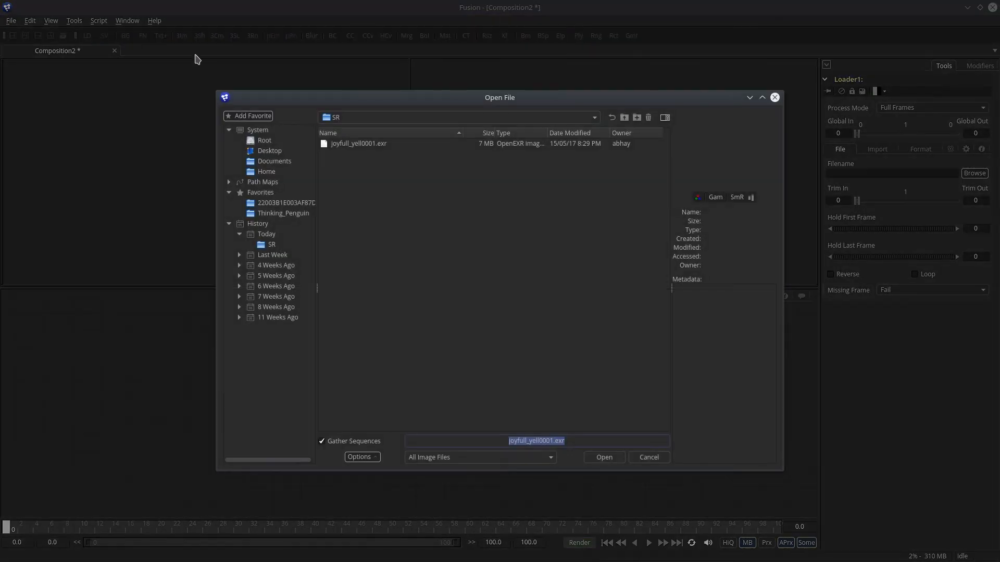
Select joyfull_yell0001.exr in the SR folder and open it in the Loader
left_click(358, 143)
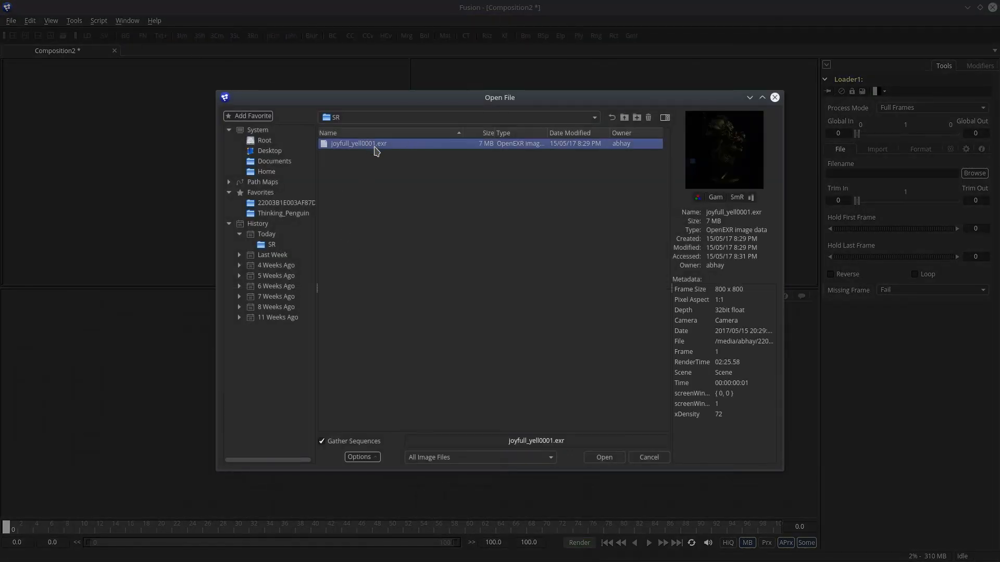
left_click(603, 457)
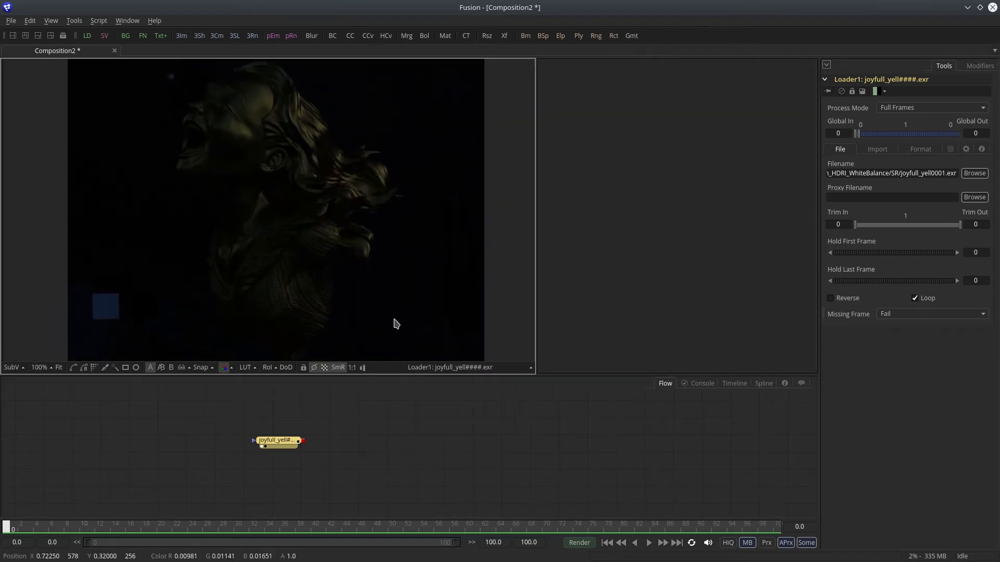
mouse_move(410, 321)
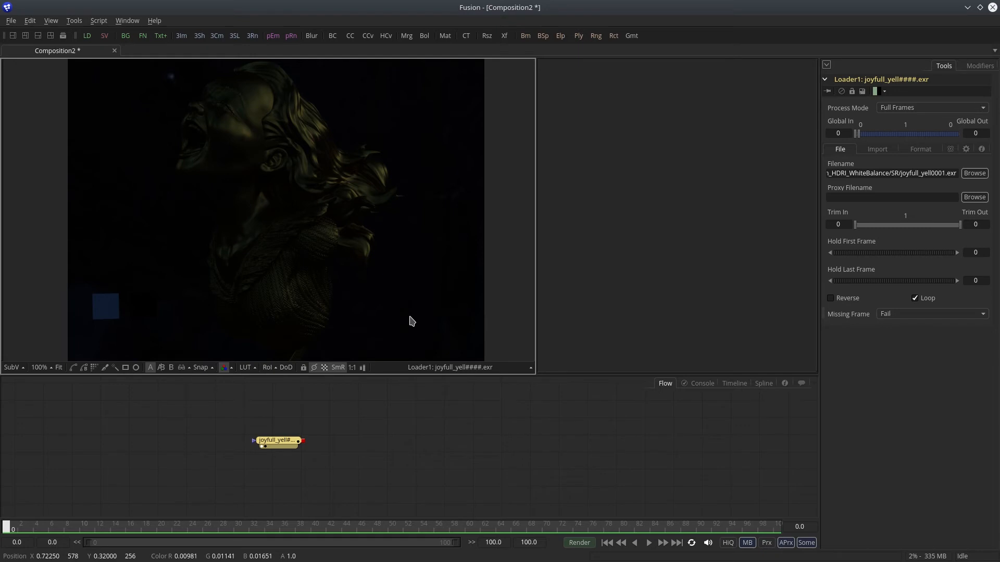
Set the viewer LUT's Color Gamma to 2.2 in the LUT Editor
left_click(245, 367)
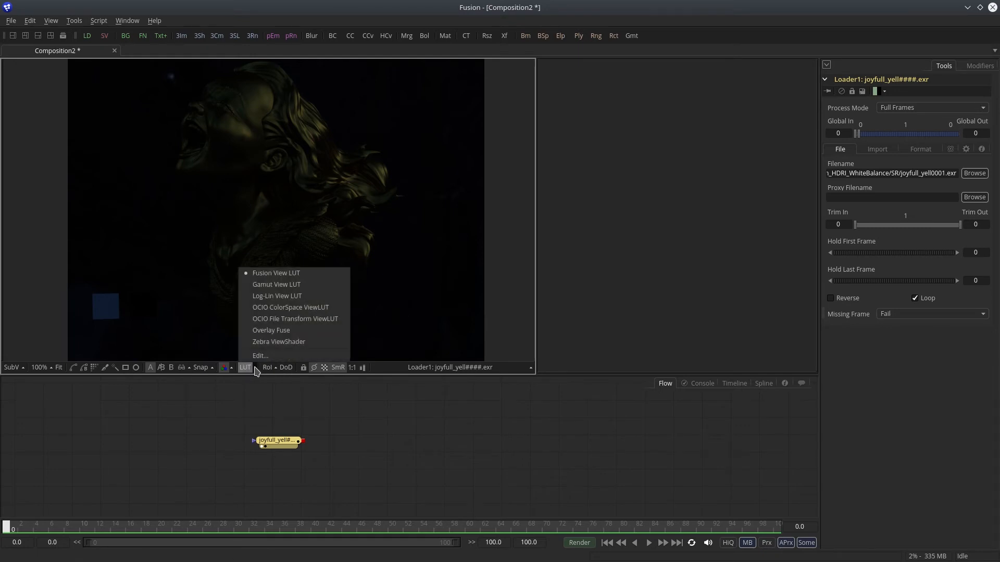
left_click(260, 356)
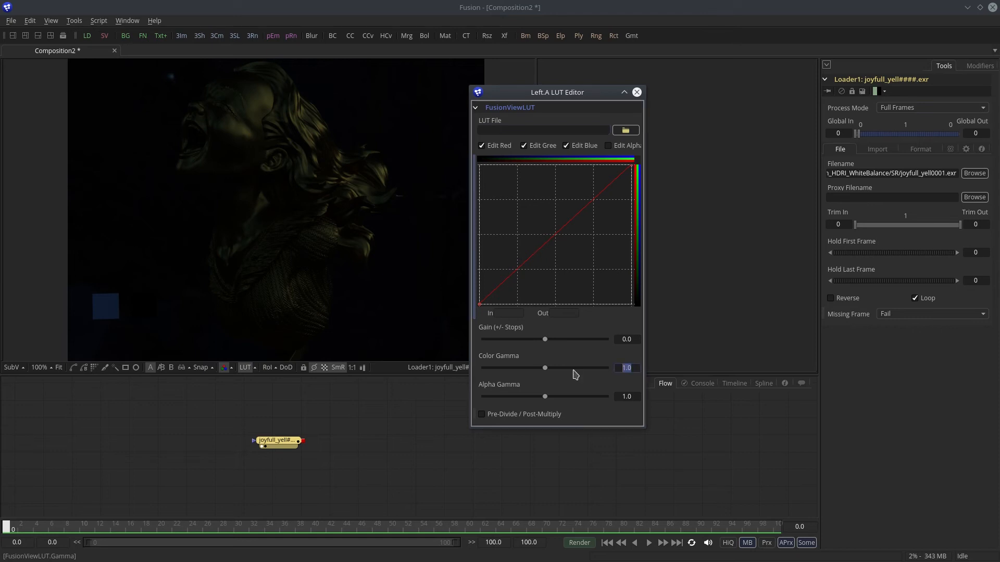
left_click_drag(543, 368, 563, 369)
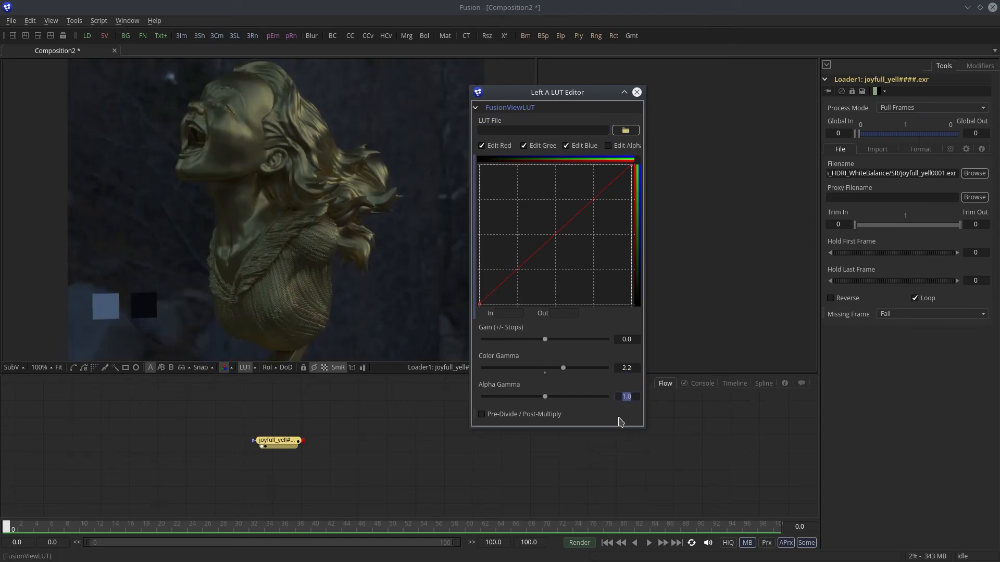
left_click(635, 91)
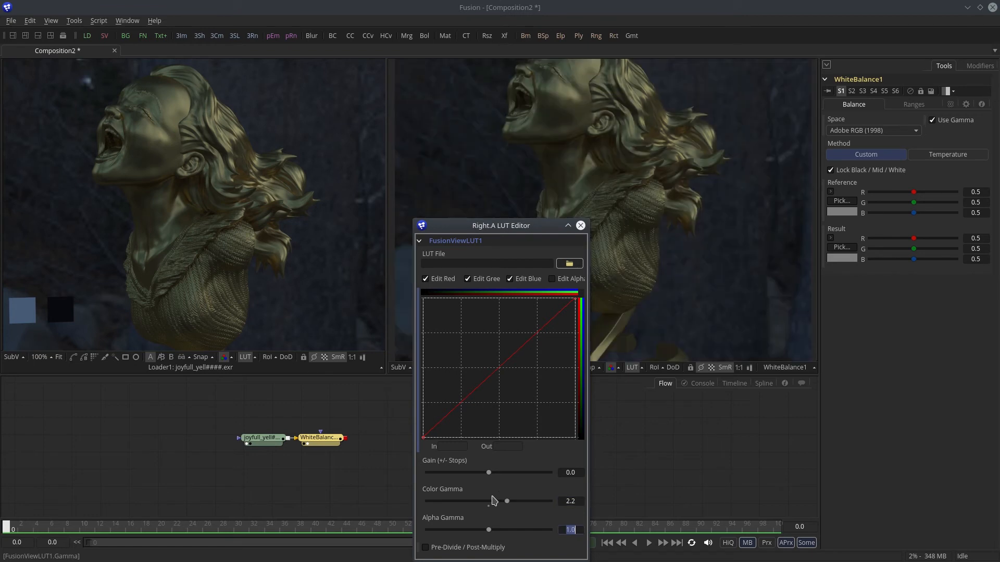
Close the second viewer's LUT editor once its gamma is set to 2.2
left_click(579, 225)
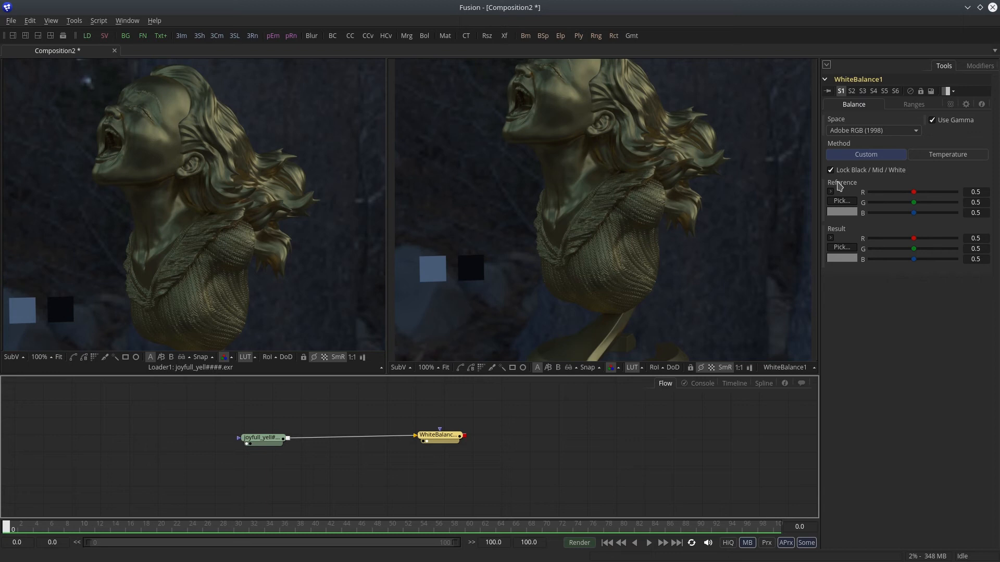
mouse_move(843, 242)
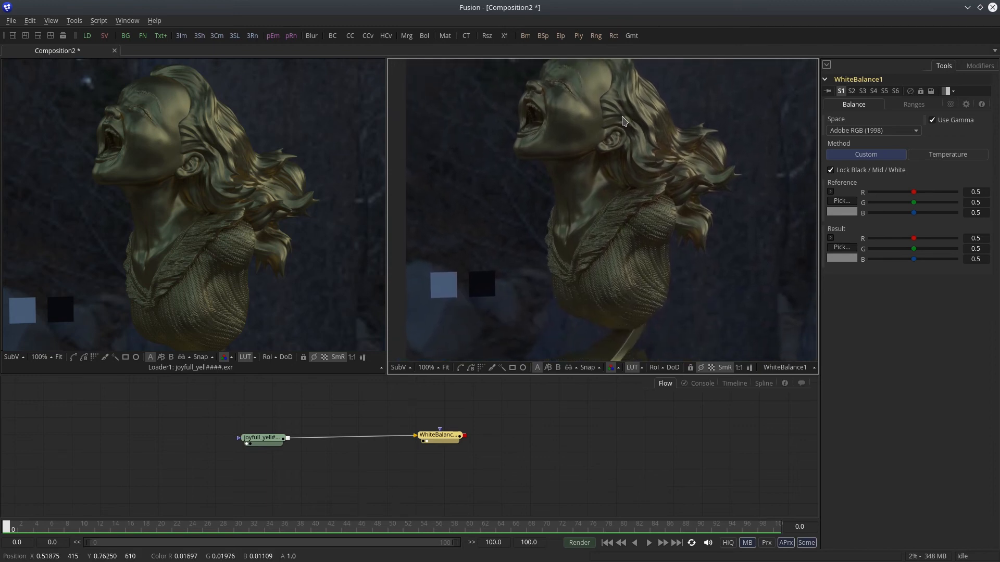
mouse_move(93, 140)
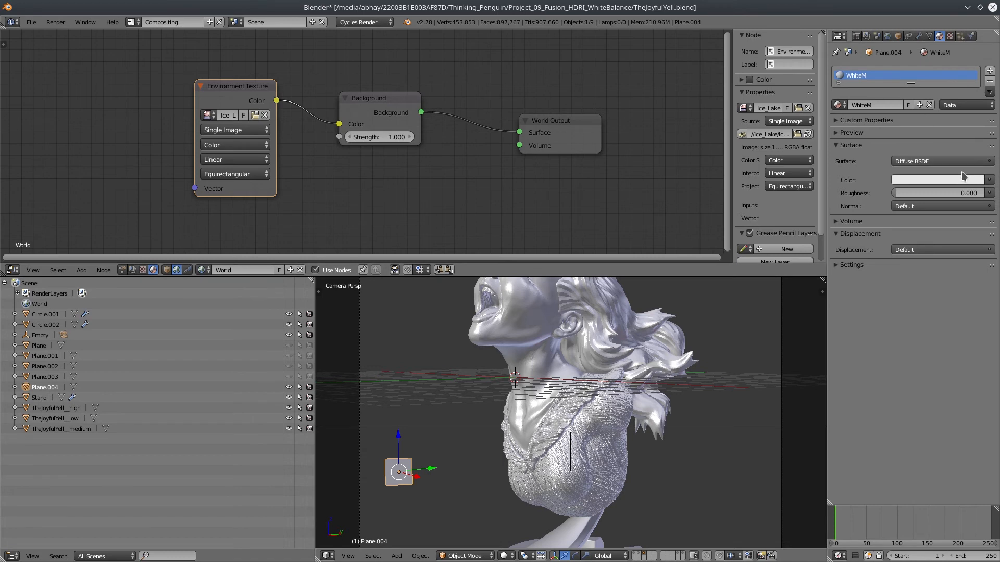
Lower the WhiteM colour's HSV Value to turn the card neutral grey
left_click(937, 180)
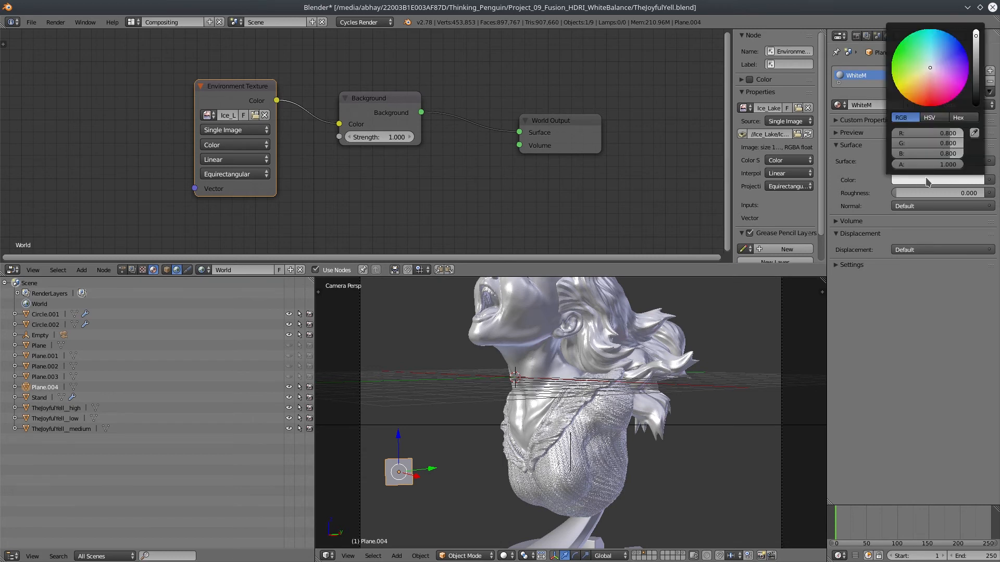
left_click(929, 117)
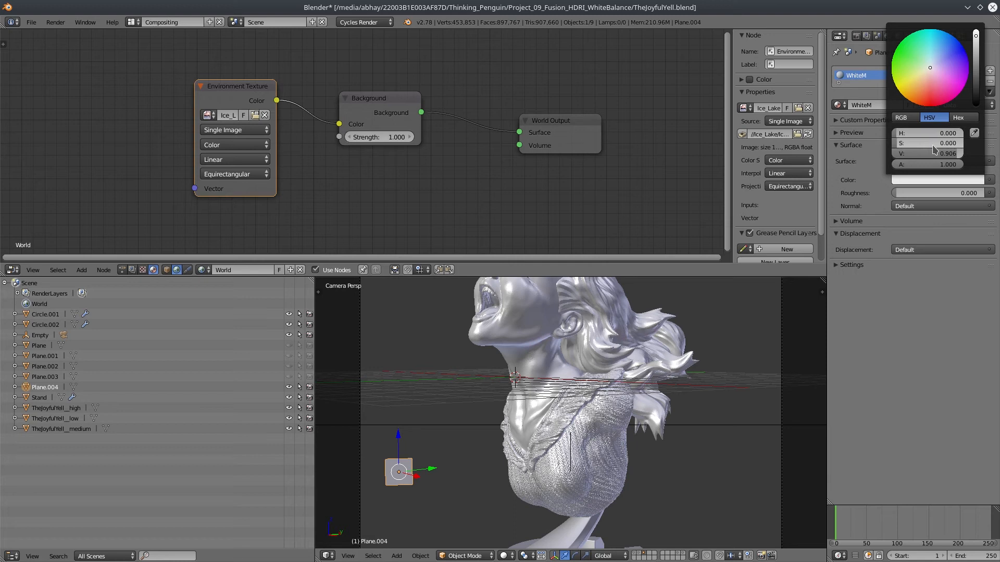
left_click(934, 153)
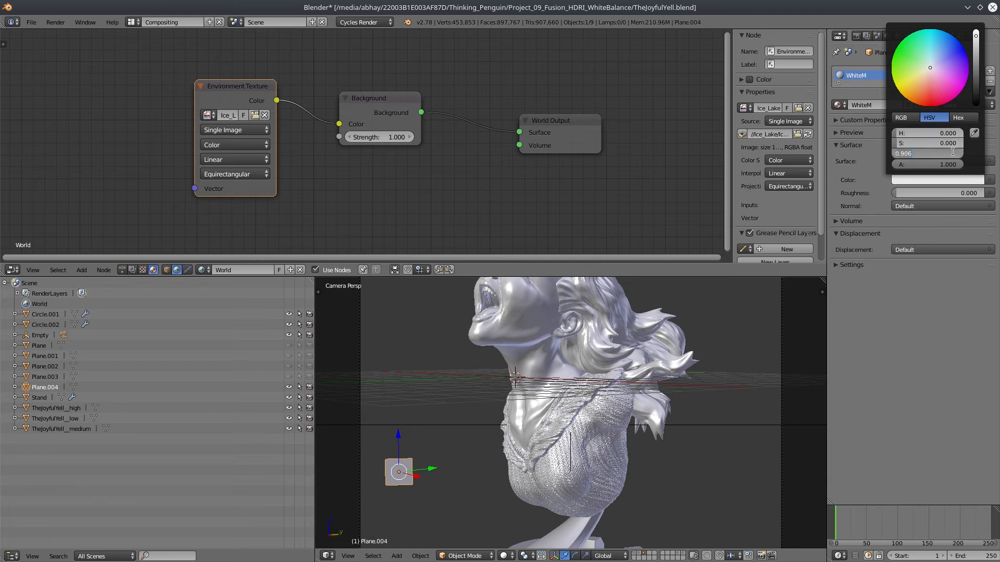
left_click(759, 460)
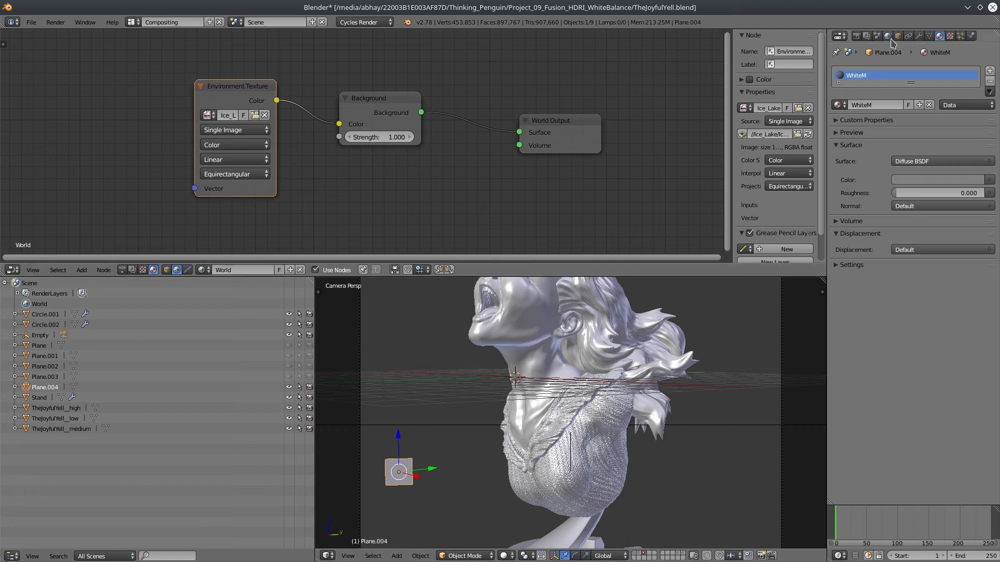
left_click(840, 36)
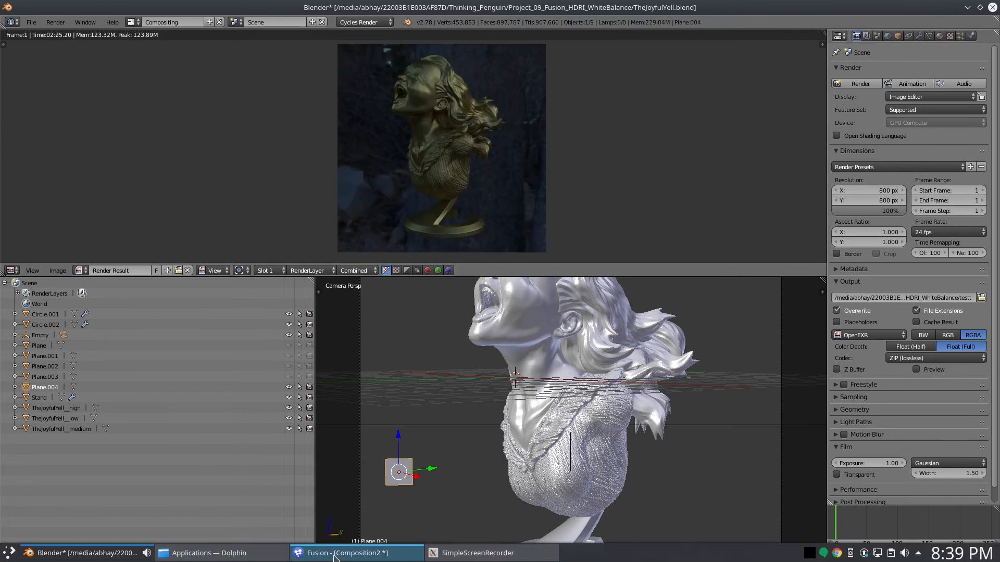
Switch to Fusion and load testt0001.exr into Loader1
left_click(346, 553)
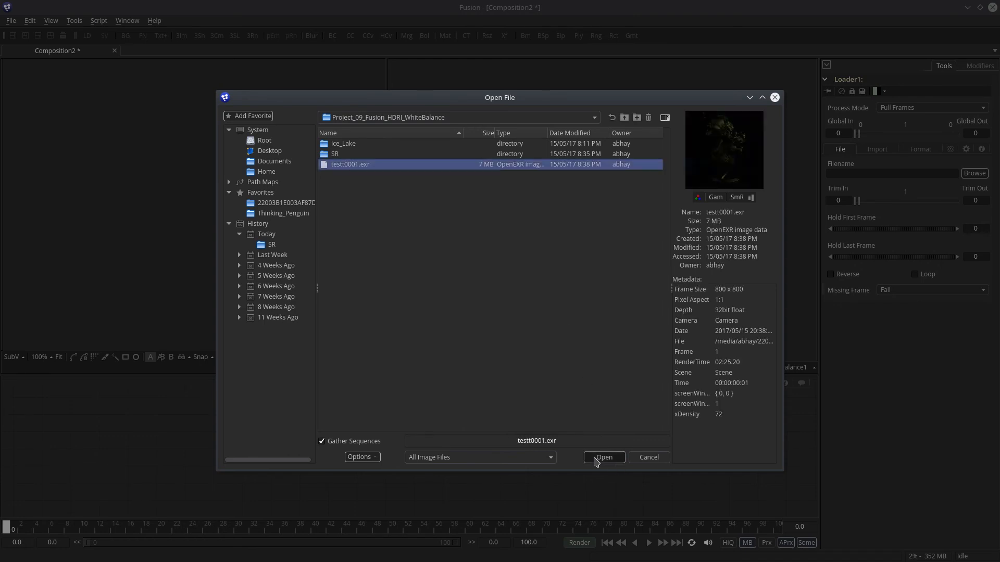
left_click(602, 457)
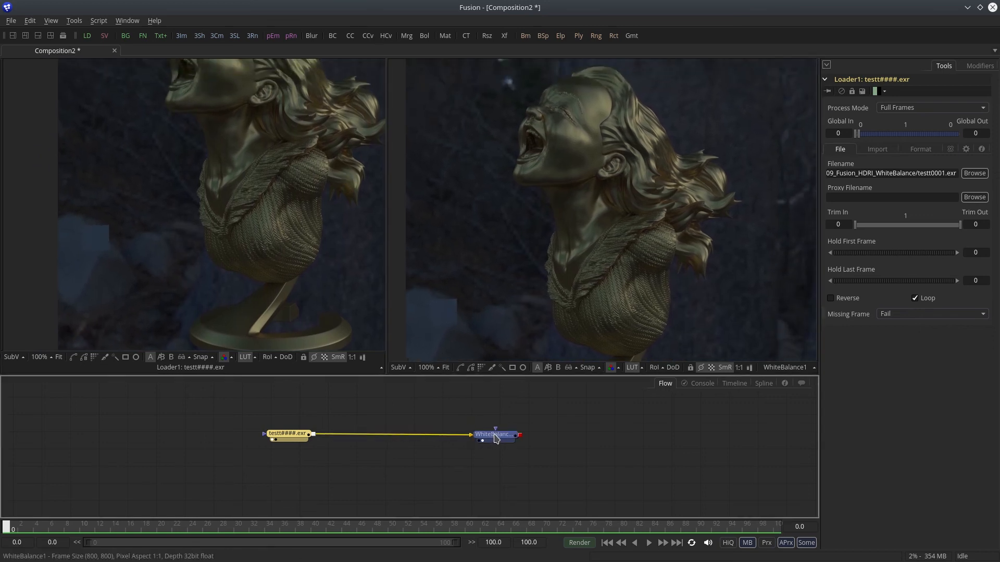
Sample WhiteBalance1's reference colour from the viewer with Reference Pick and disable Use Gamma
left_click(495, 434)
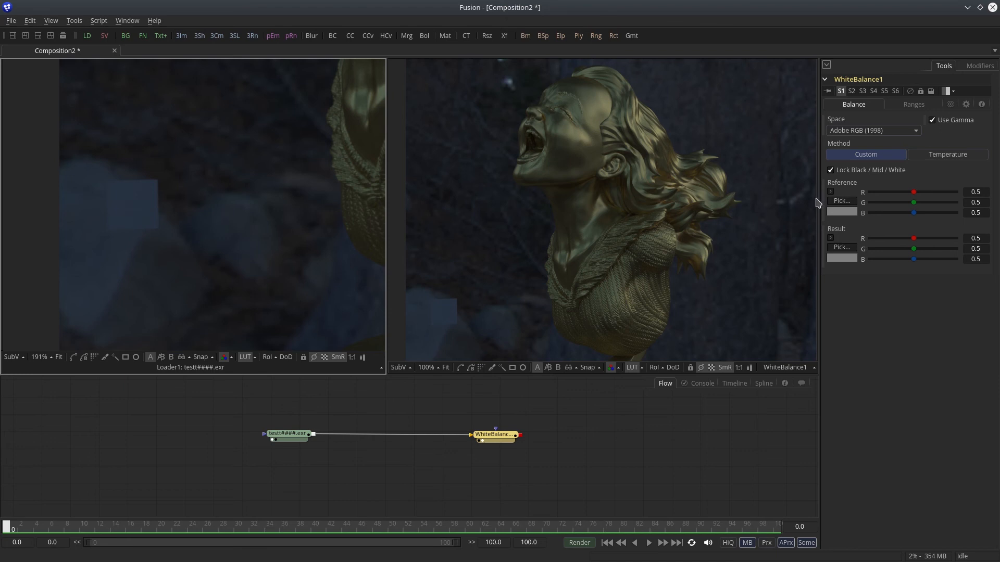
left_click(144, 194)
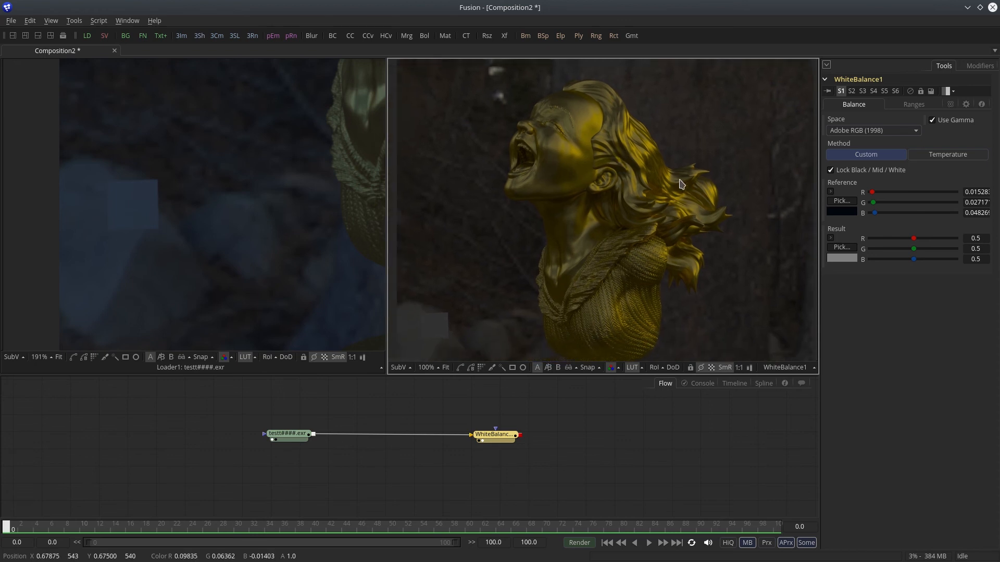
left_click(931, 119)
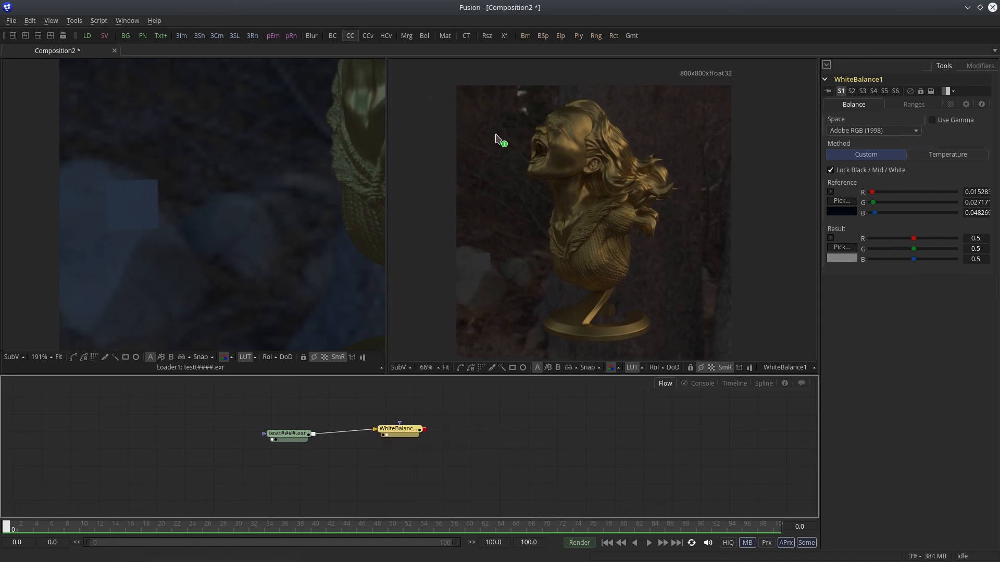
Add ColorCorrector1 after WhiteBalance1, drag Master RGB Gain to about 3.5, and split-compare with the original
left_click(349, 35)
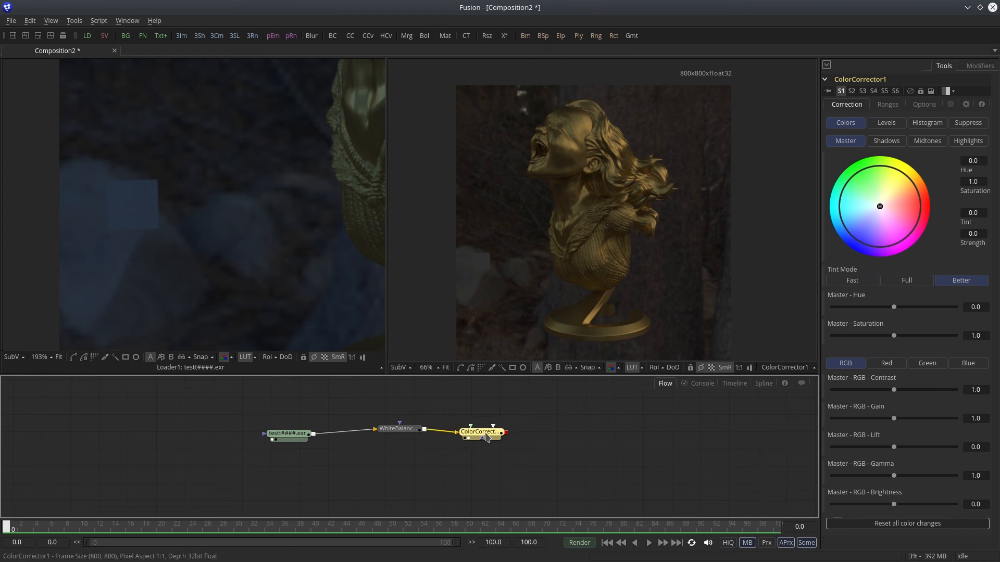
left_click_drag(894, 418, 932, 418)
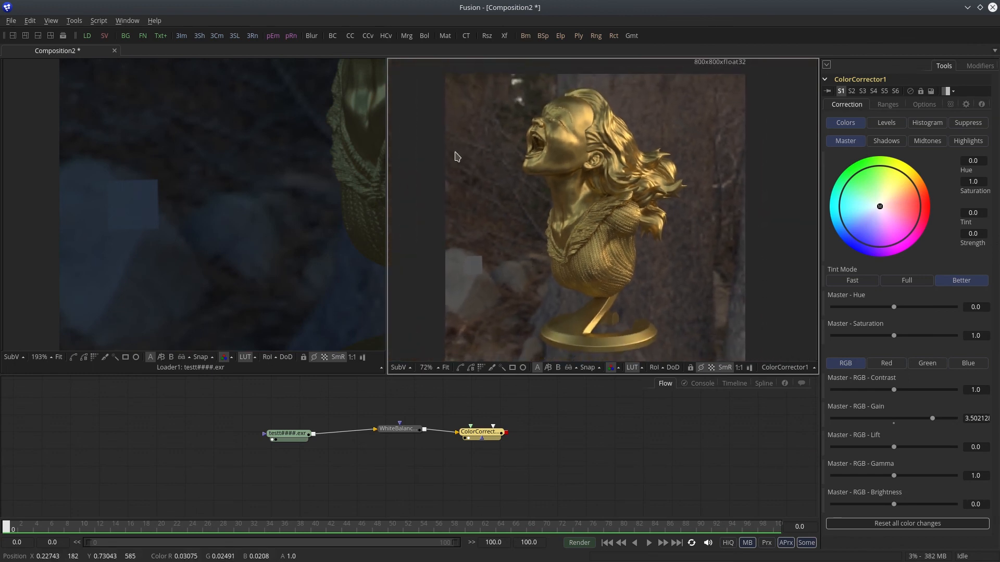
left_click_drag(387, 191, 506, 191)
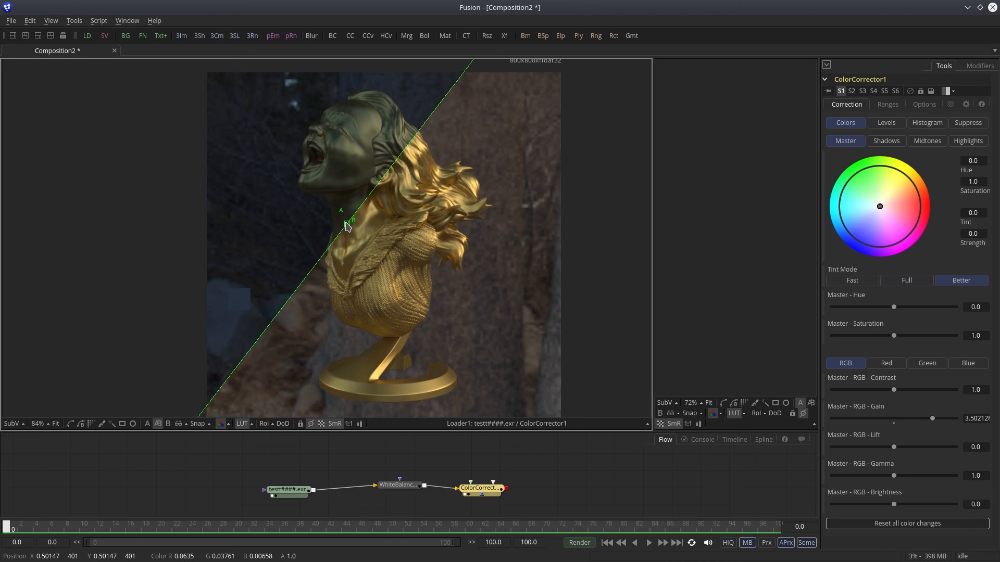
Drag the A/B split line diagonally across the bust to compare Loader1 with ColorCorrector1
left_click_drag(350, 221, 492, 387)
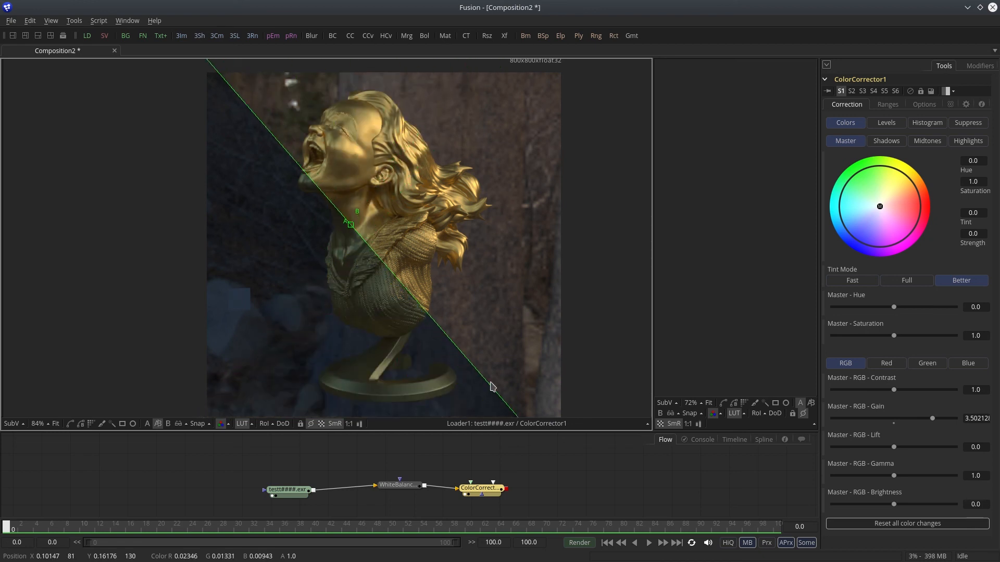